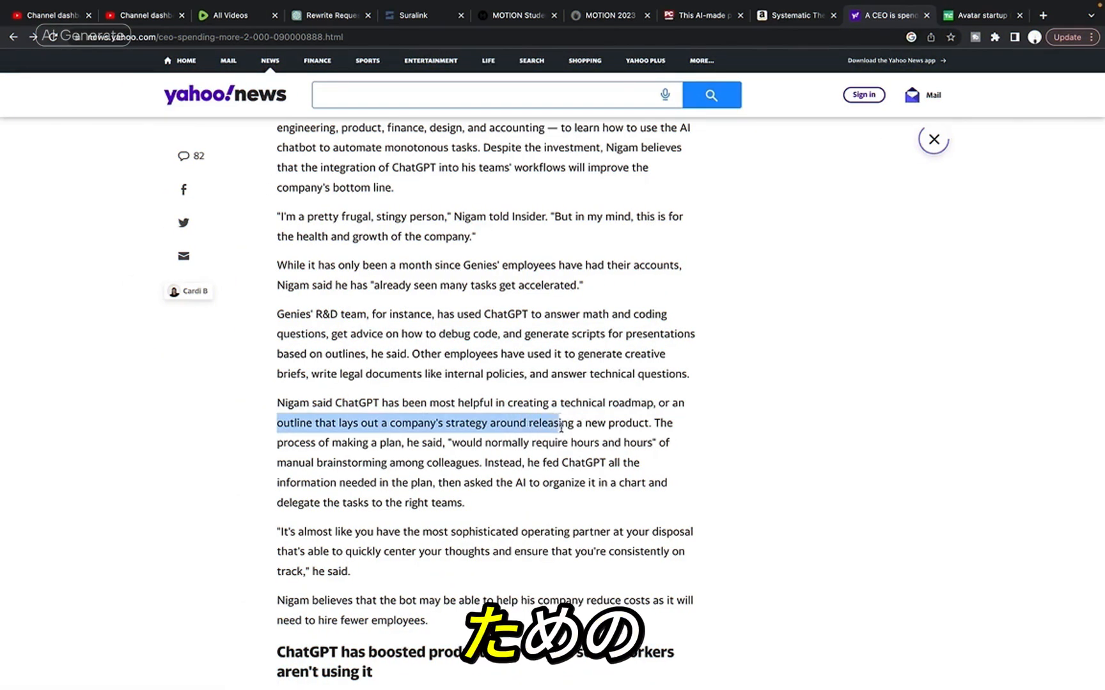
# - Place the screen-recording clip from the Media panel onto the timeline
pyautogui.moveTo(557, 423); pyautogui.dragTo(391, 442)
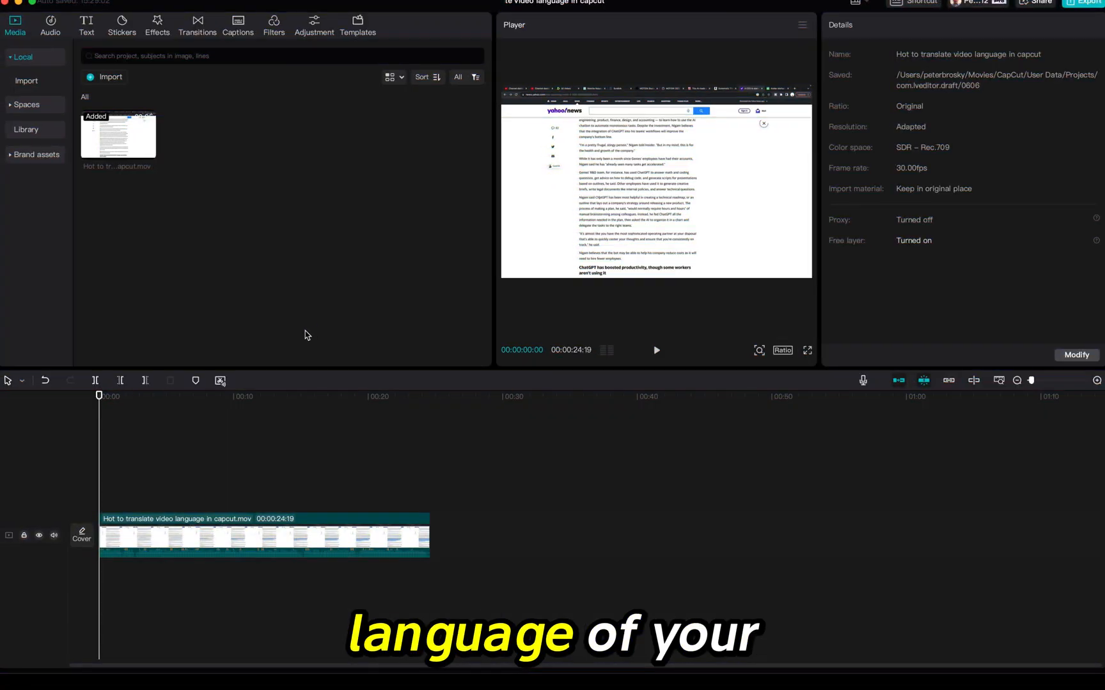
# - Enable Video translator in the clip's Audio settings
pyautogui.click(264, 536)
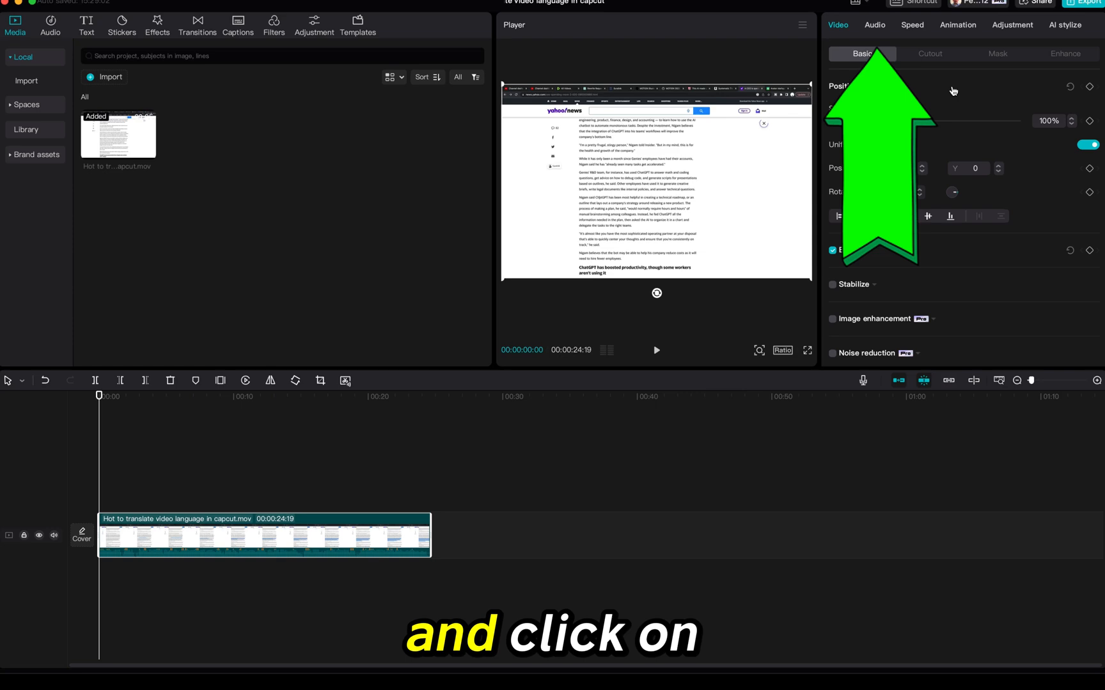
pyautogui.moveTo(885, 29)
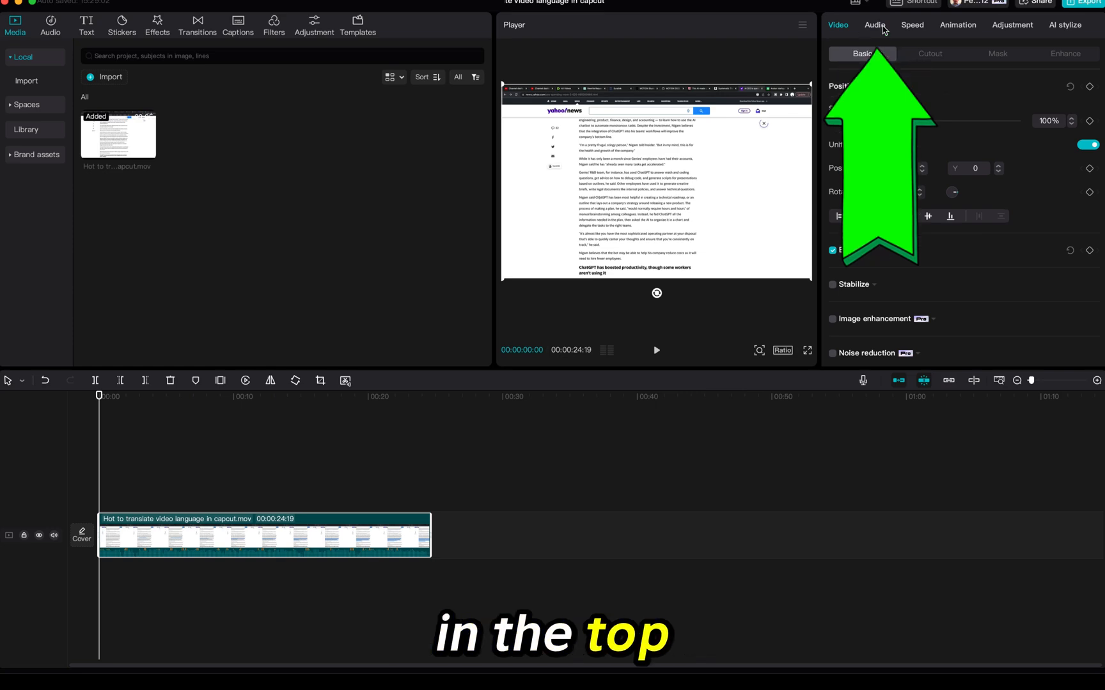
pyautogui.click(875, 24)
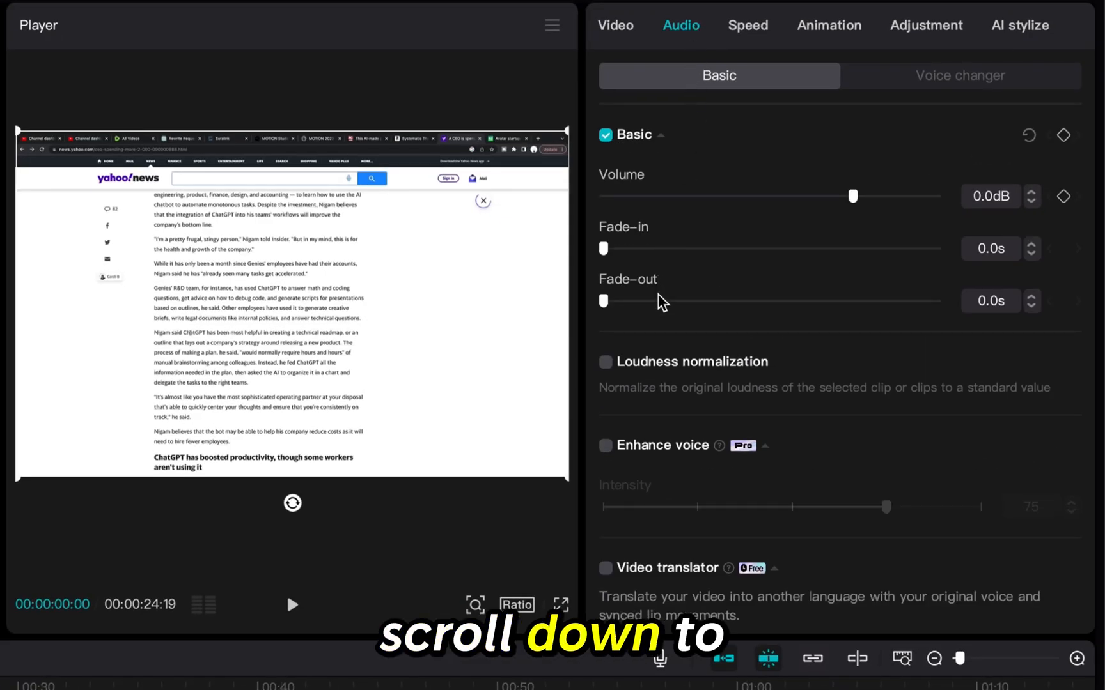
pyautogui.scroll(-3)
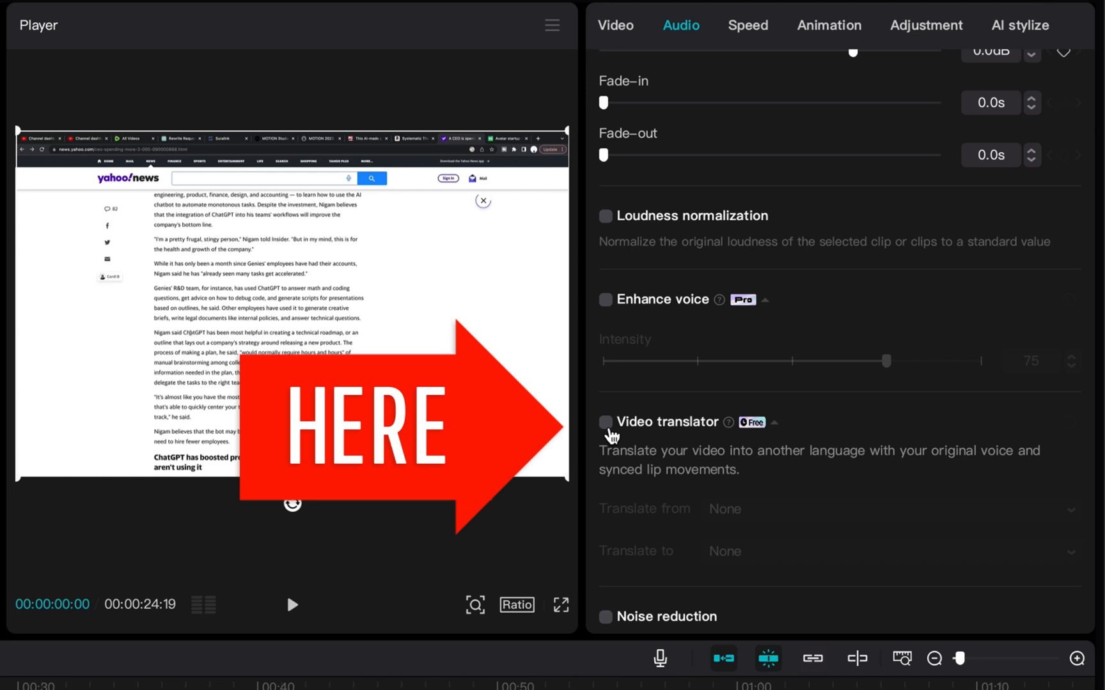
pyautogui.click(604, 421)
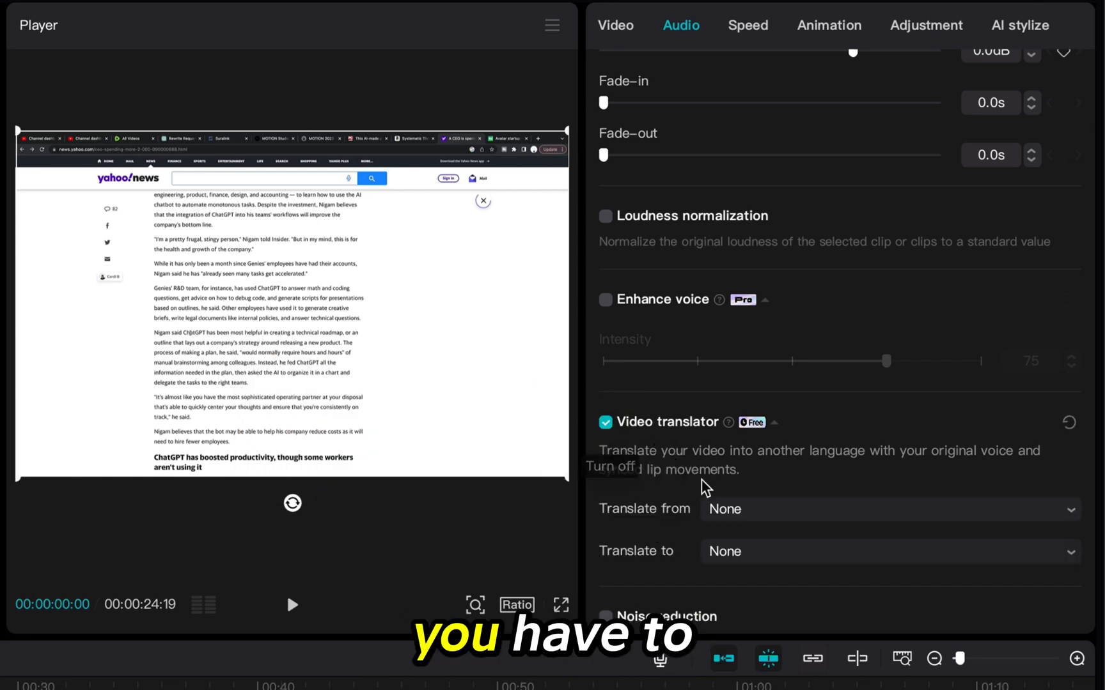
# - Set Translate from to English and bring up the Translate to language list
pyautogui.click(887, 509)
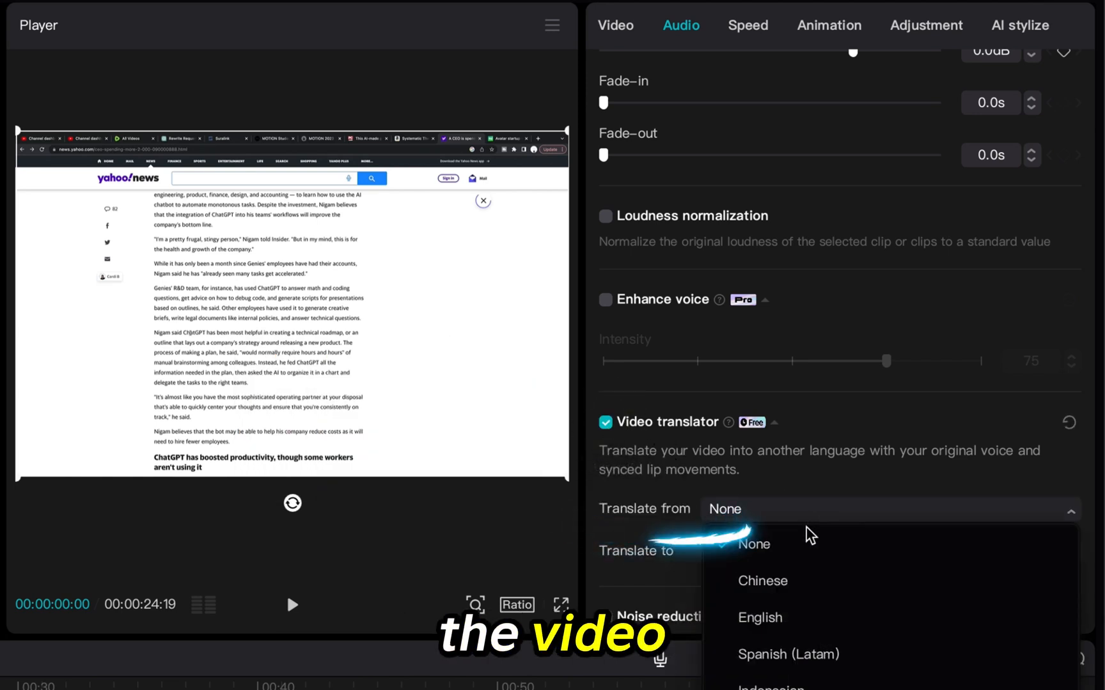
pyautogui.click(760, 618)
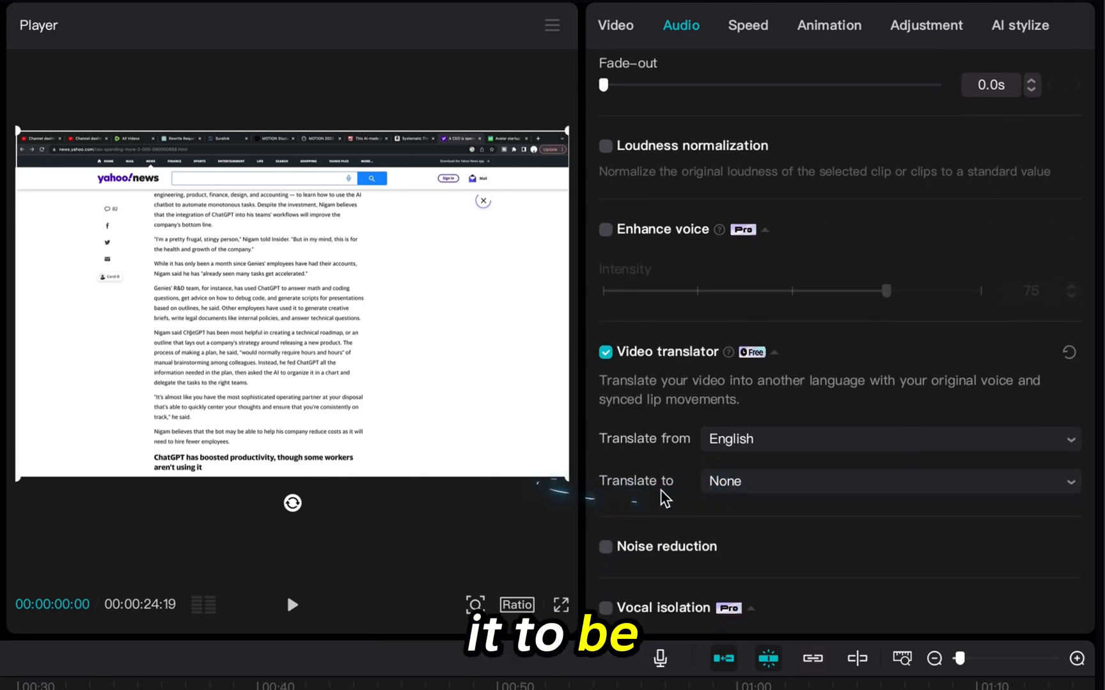
pyautogui.click(887, 481)
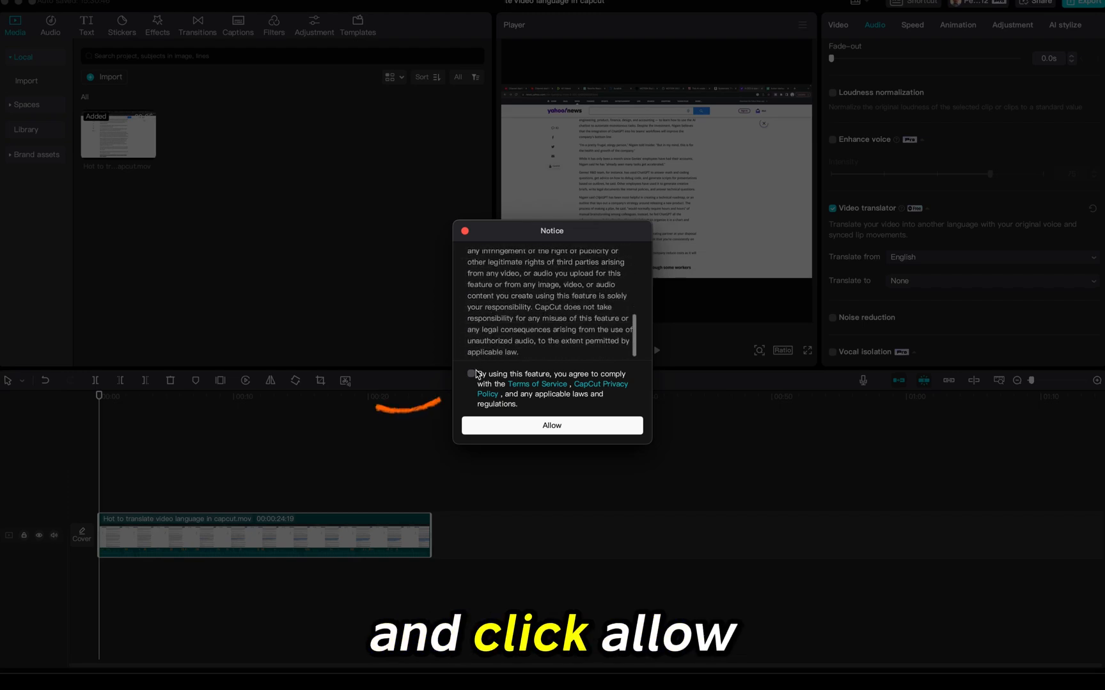
# - Agree to the translation terms and allow the clip to be translated to Japanese
pyautogui.click(470, 373)
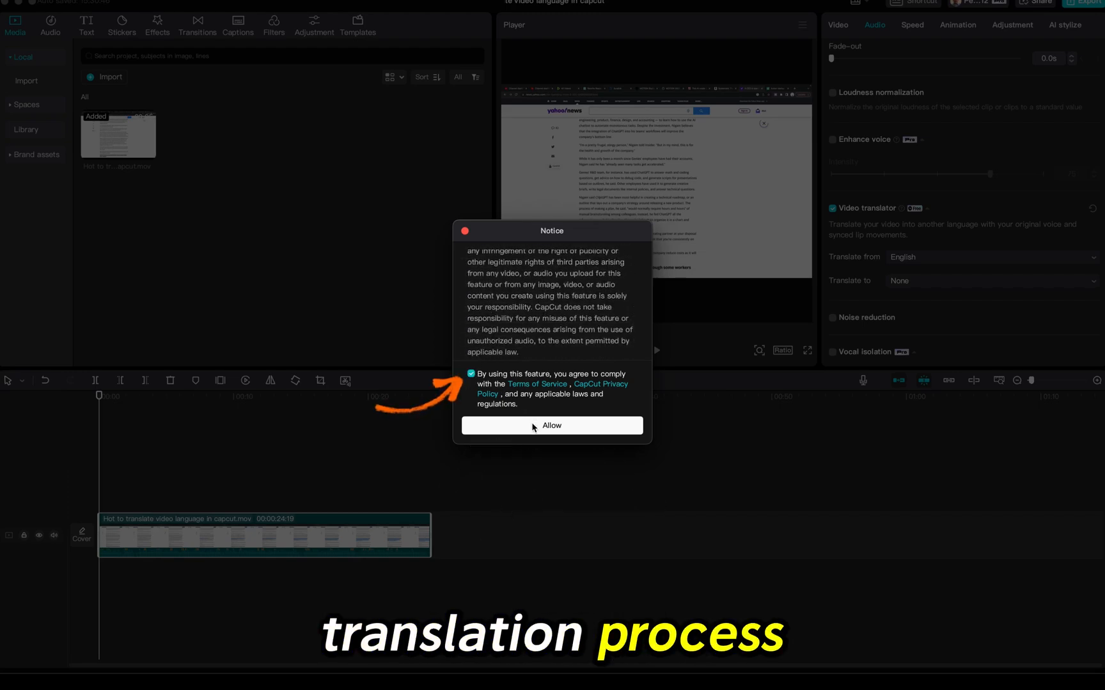
pyautogui.click(551, 426)
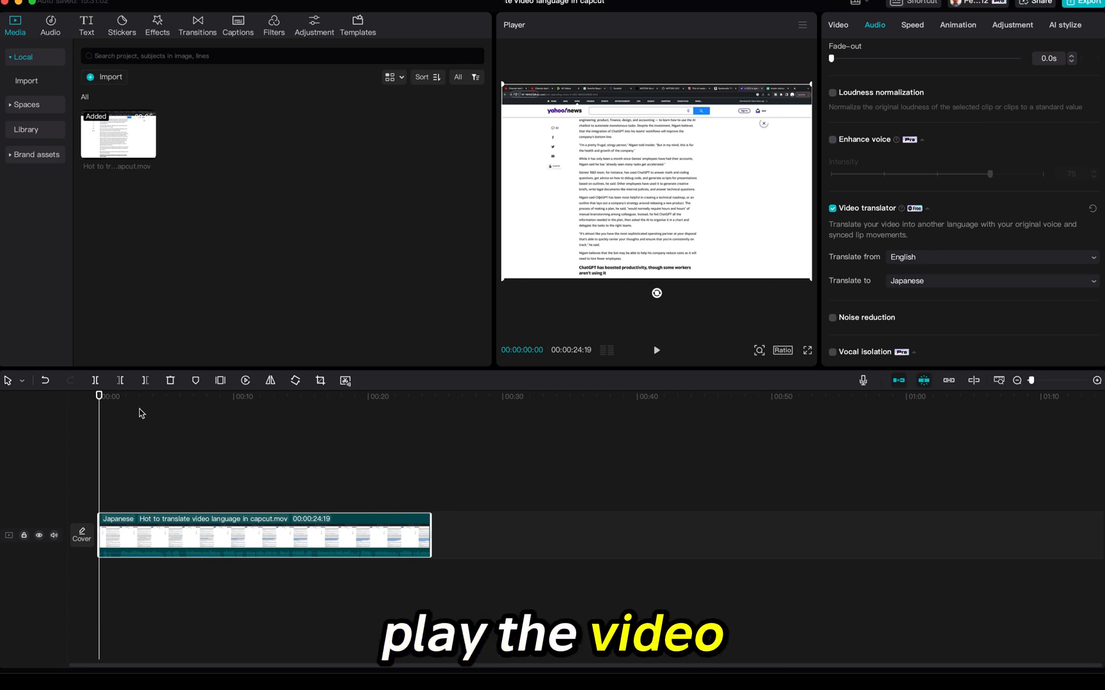
# - Play back the translated clip and switch to the Text tools for captions
pyautogui.click(655, 351)
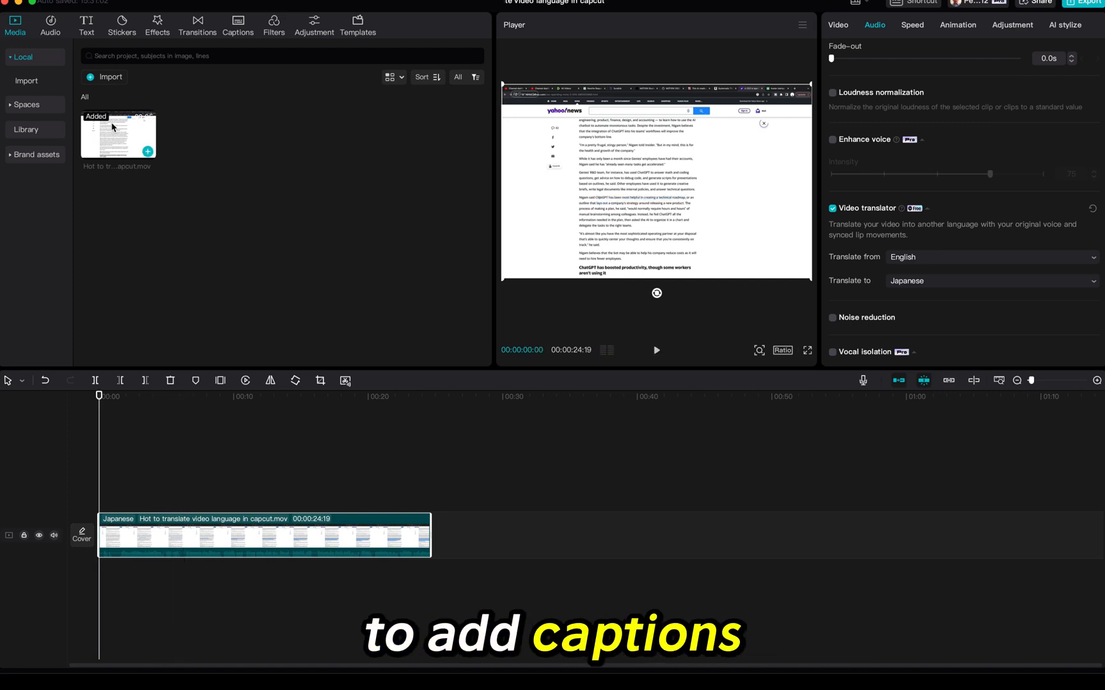
pyautogui.click(87, 25)
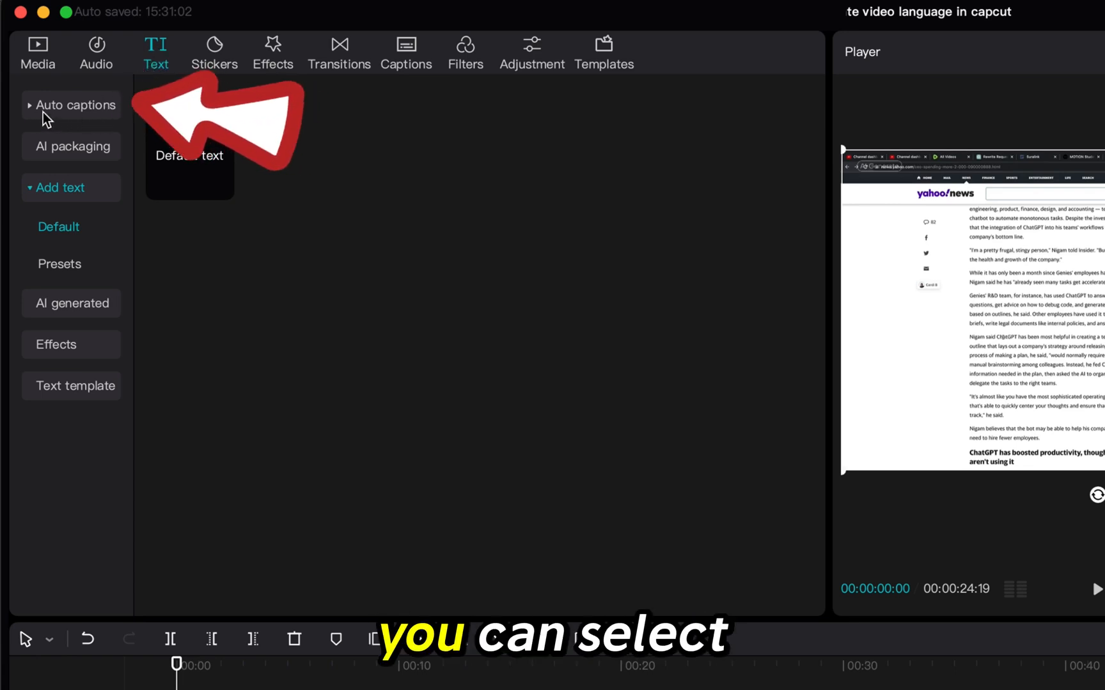
# - Generate auto captions with Japanese spoken language and English bilingual captions
pyautogui.click(76, 105)
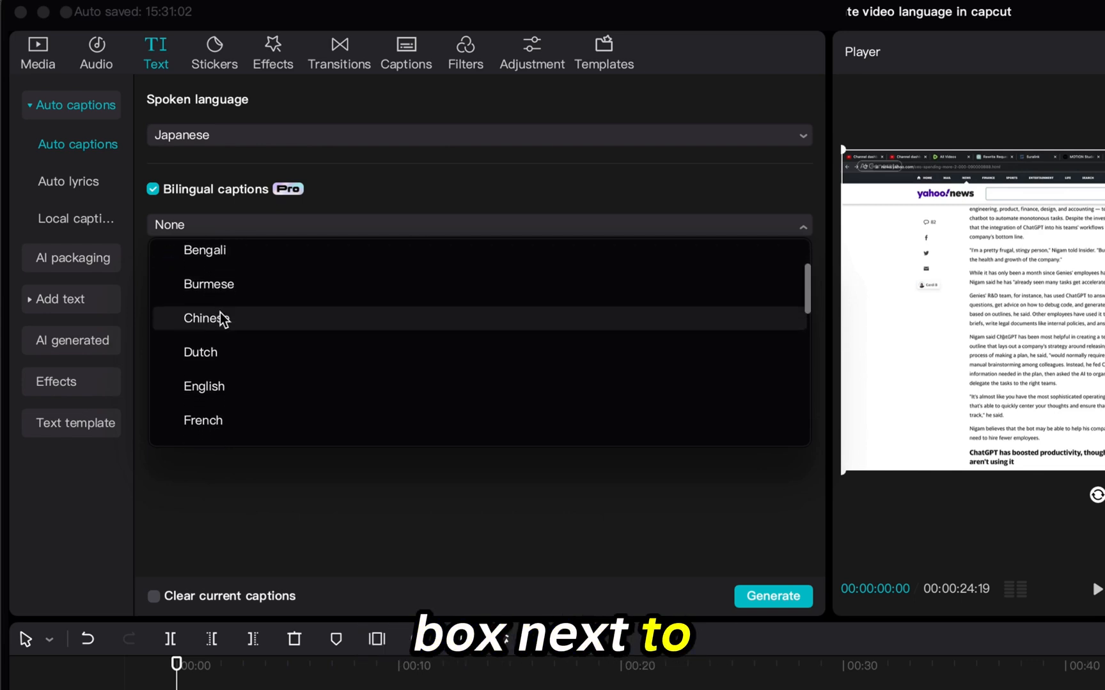
pyautogui.click(204, 386)
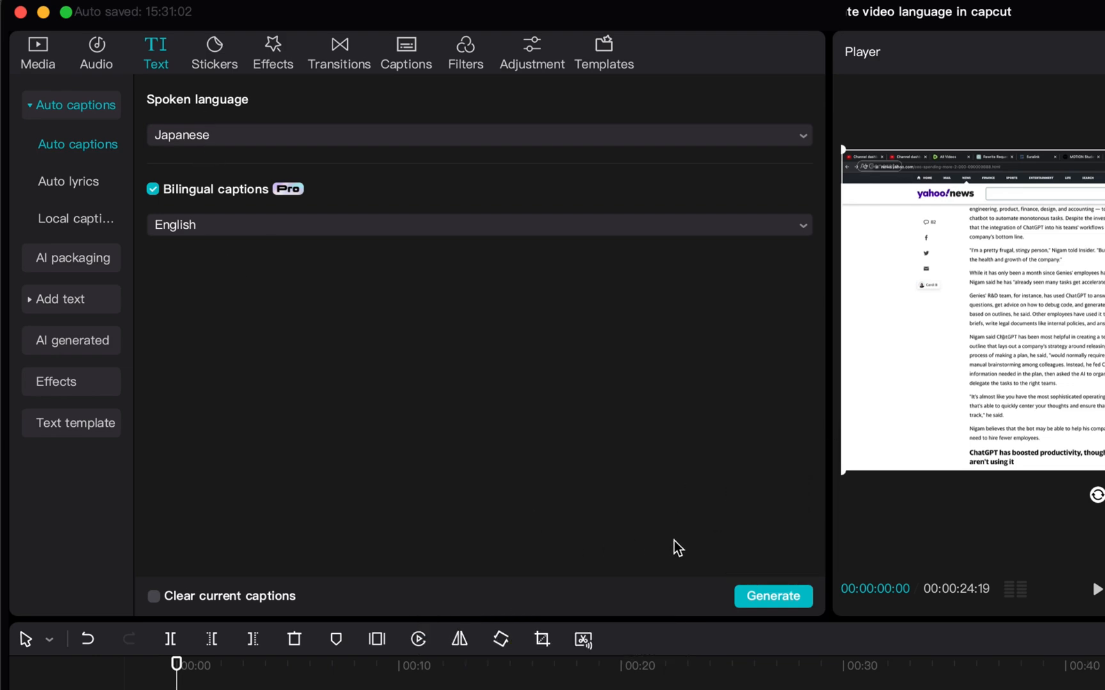
pyautogui.click(772, 596)
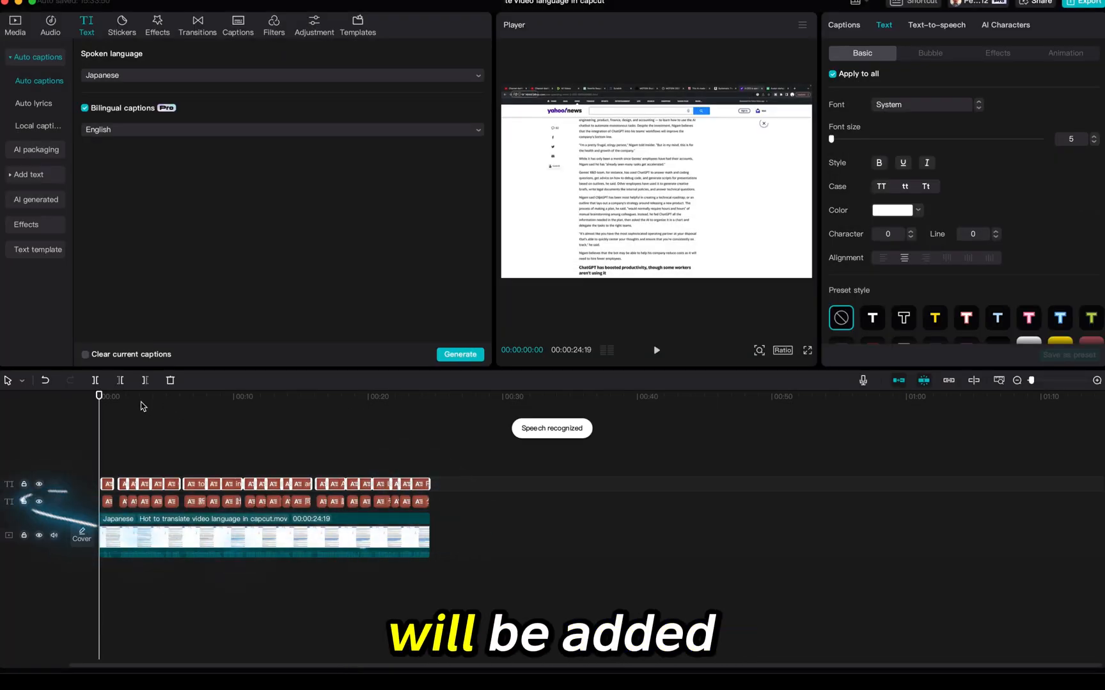
# - Jump to about 00:02 and select that caption clip to edit its recognized text
pyautogui.click(655, 350)
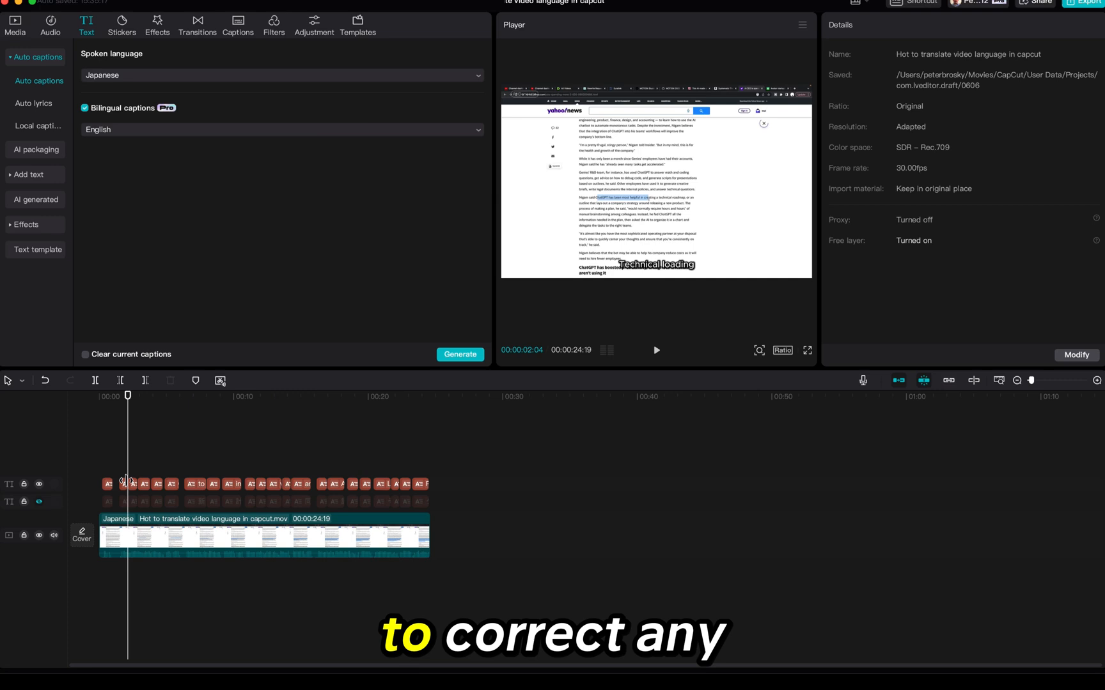
pyautogui.click(124, 484)
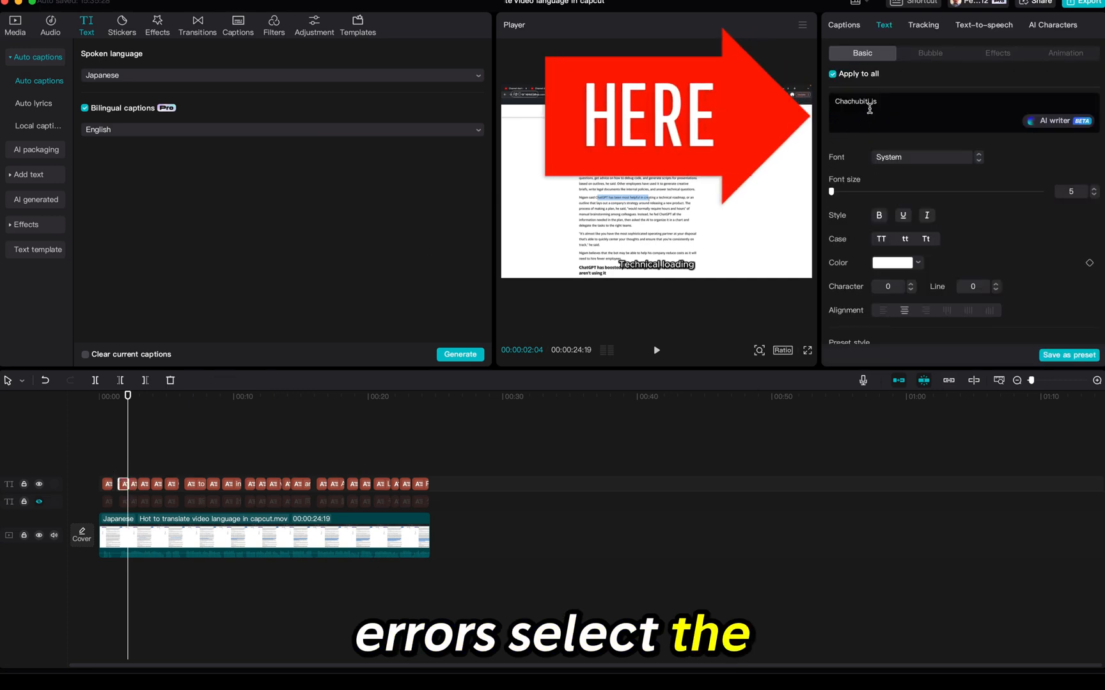